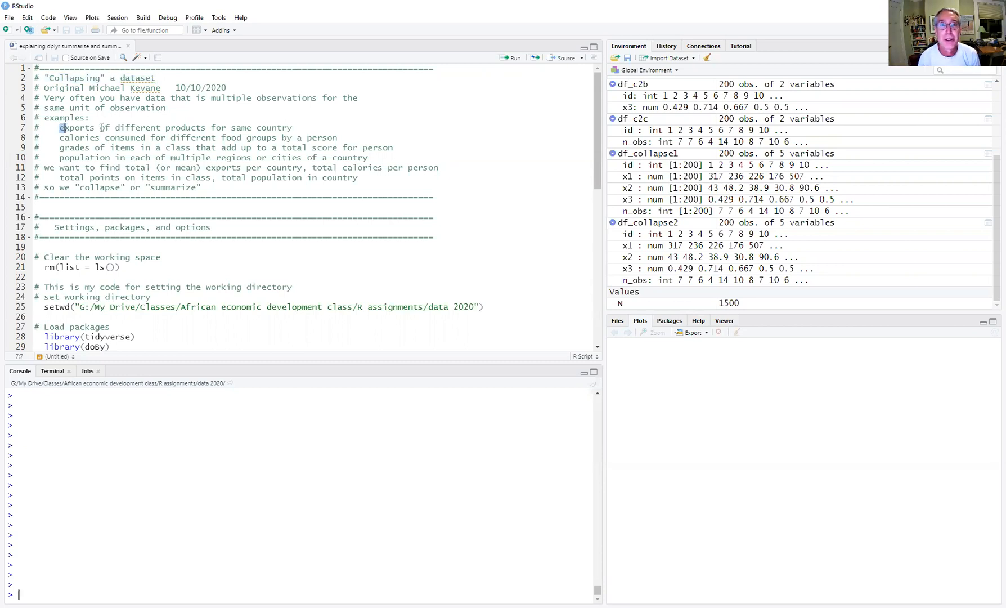
Step: Clear the workspace, load tidyverse and doBy, set options(scipen=9), and select lines 39–41
left_click_drag(60, 127, 288, 128)
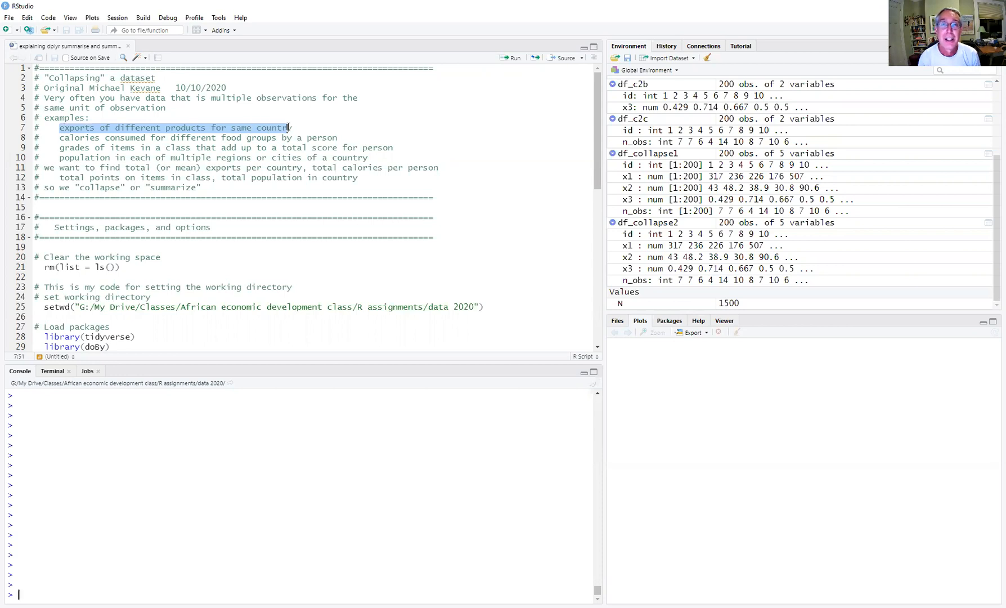
mouse_move(229, 131)
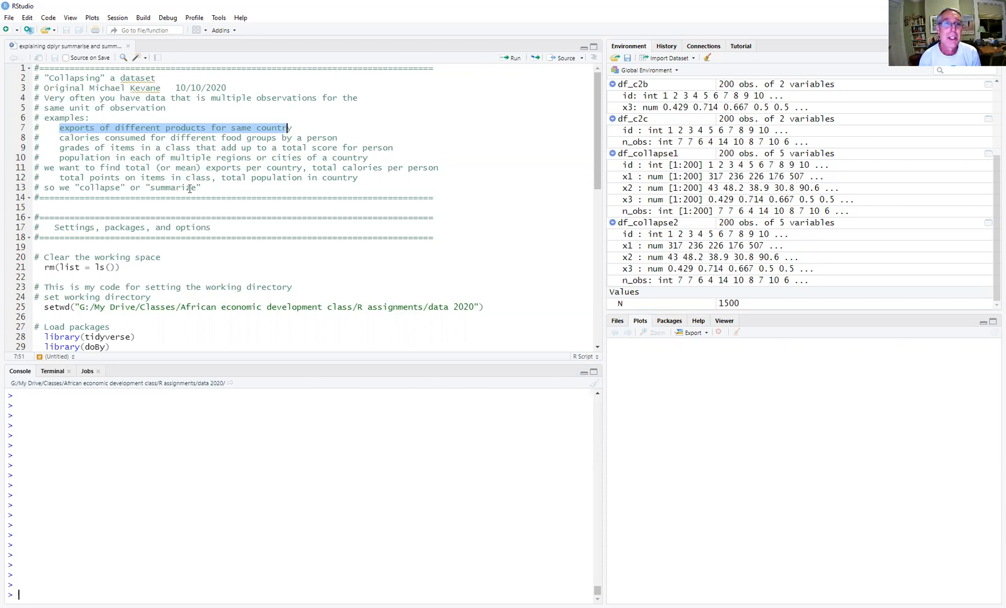
scroll("down", 3)
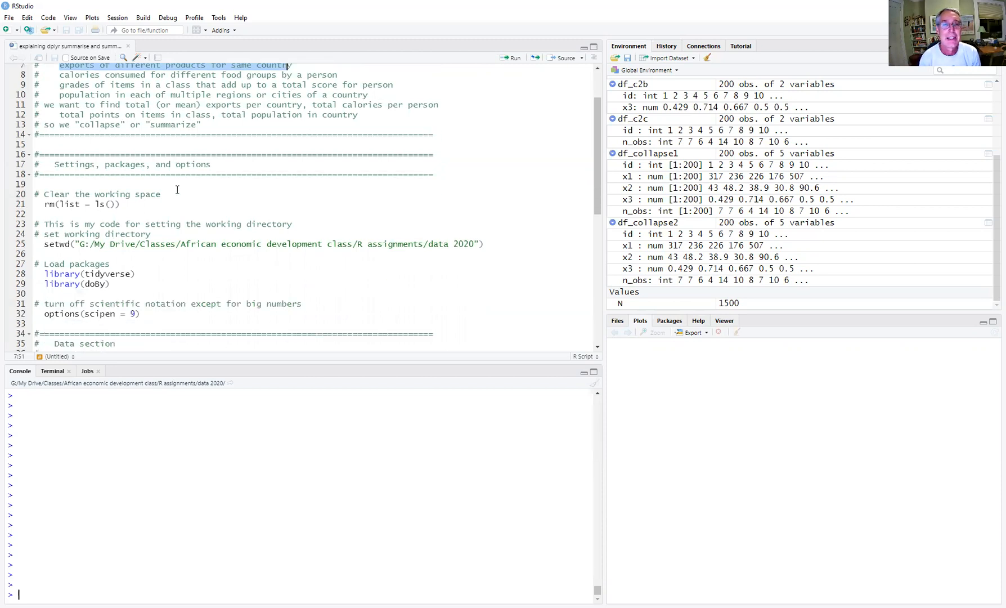
scroll("down", 3)
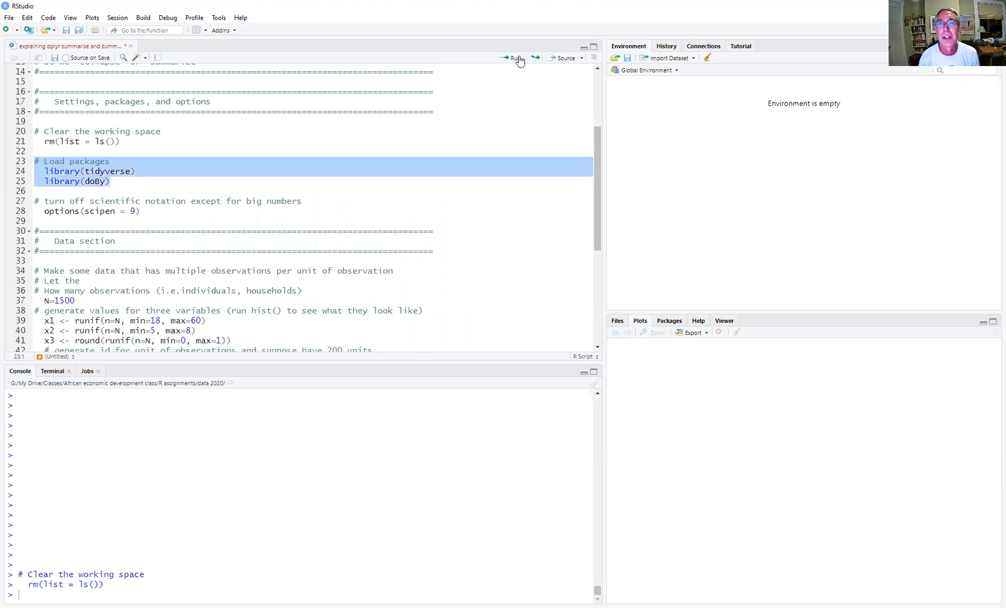
left_click(514, 58)
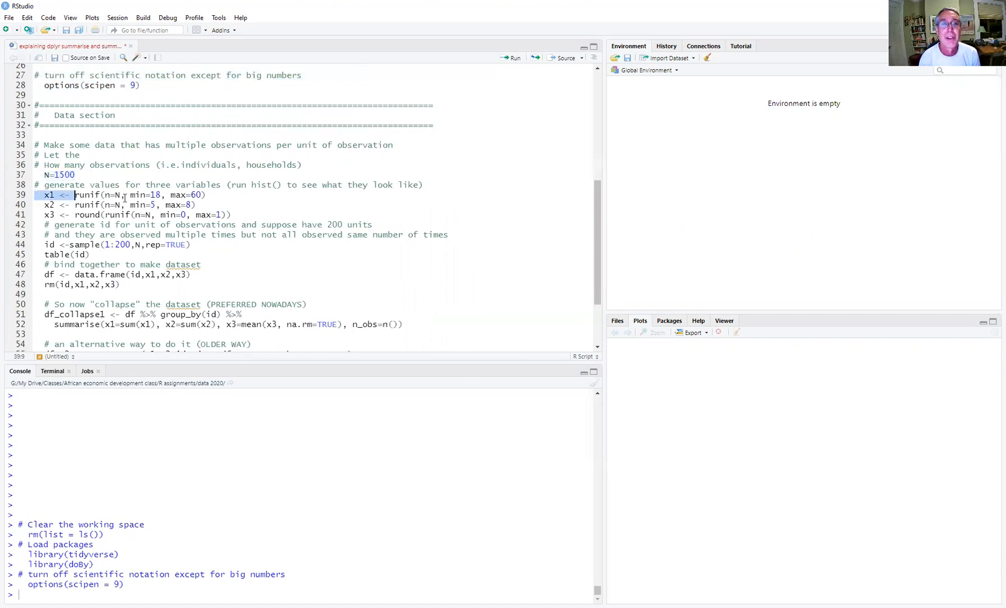
left_click_drag(75, 195, 236, 214)
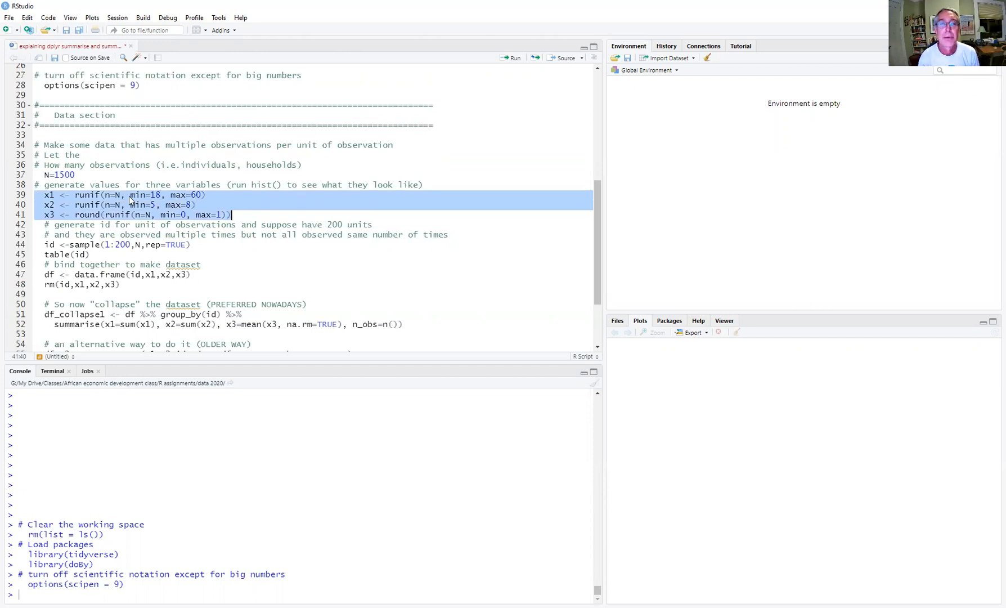
mouse_move(207, 199)
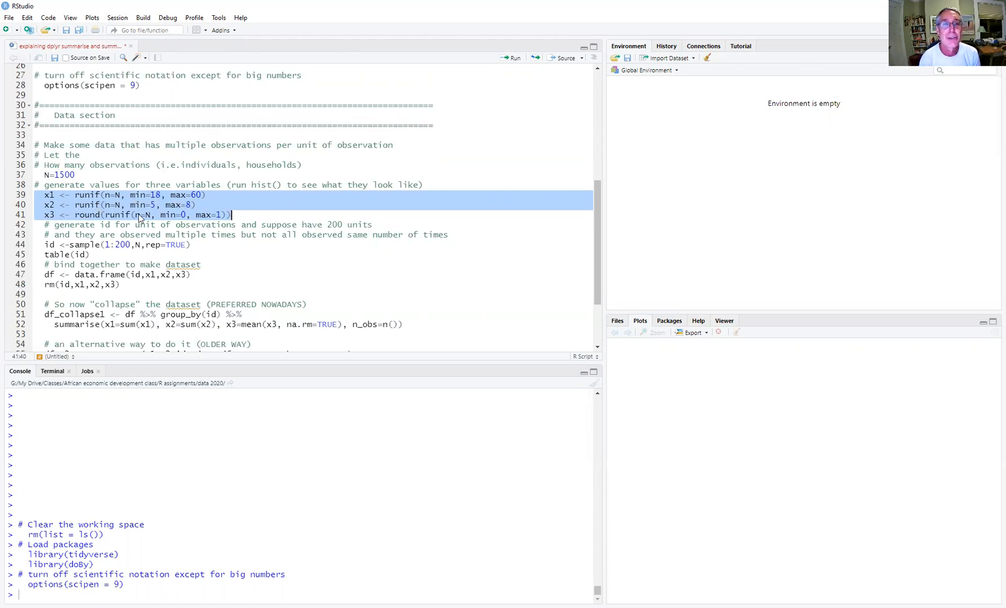
mouse_move(206, 216)
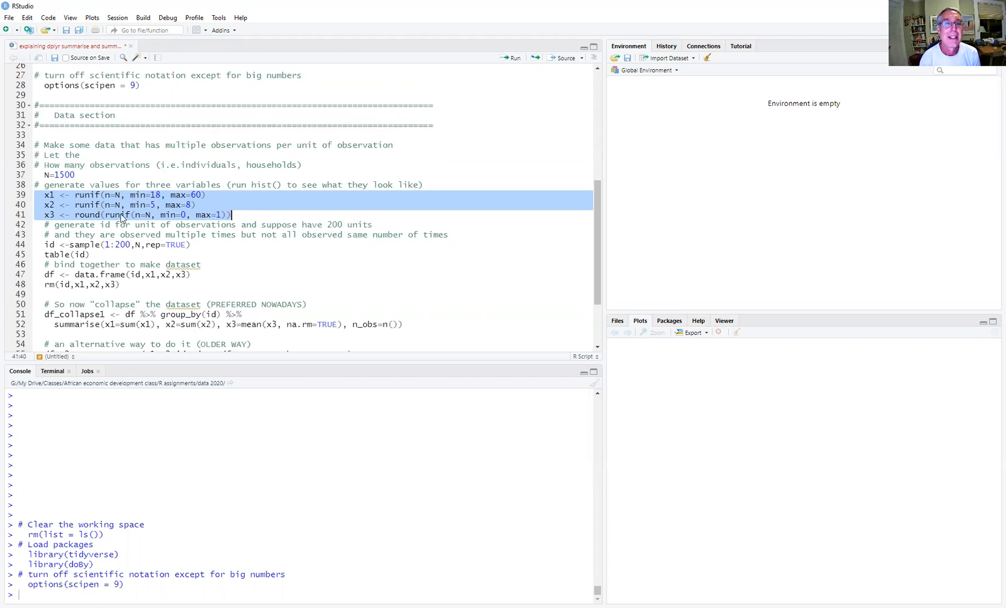
Step: Rerun with line 37 included so N = 1500 exists before generating x1, x2 and x3
left_click(513, 57)
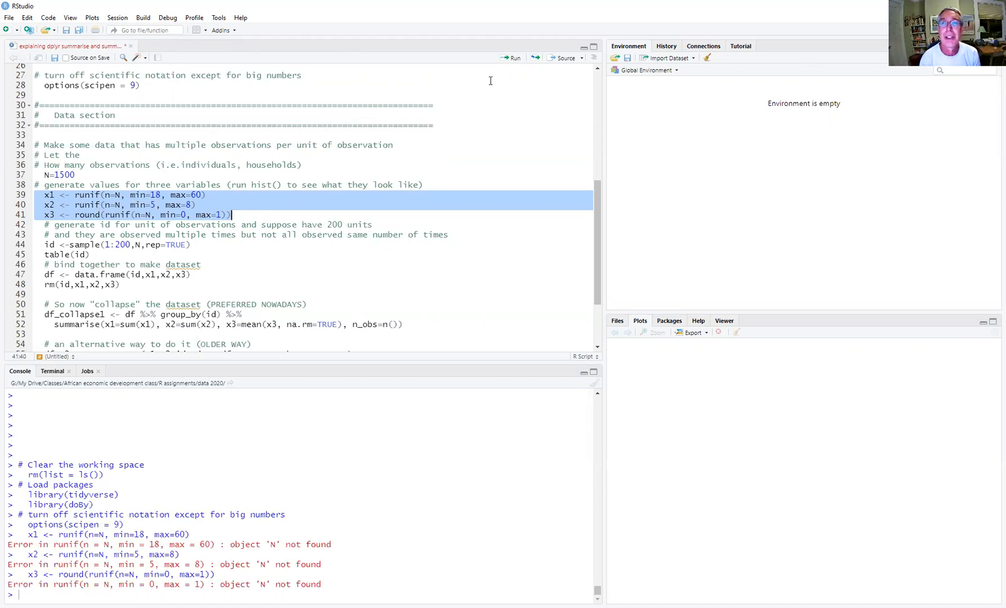
left_click(113, 204)
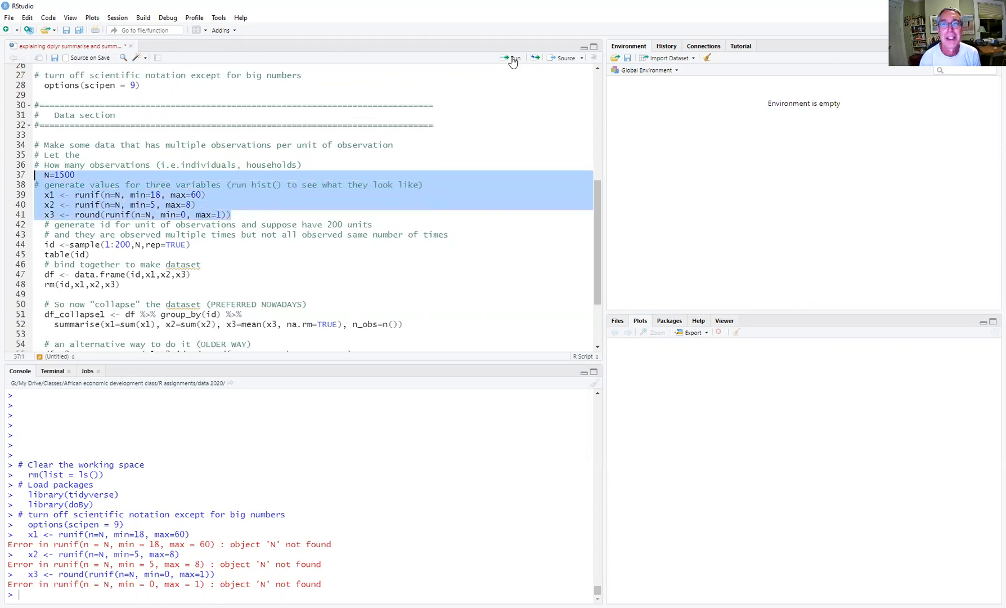
left_click(512, 58)
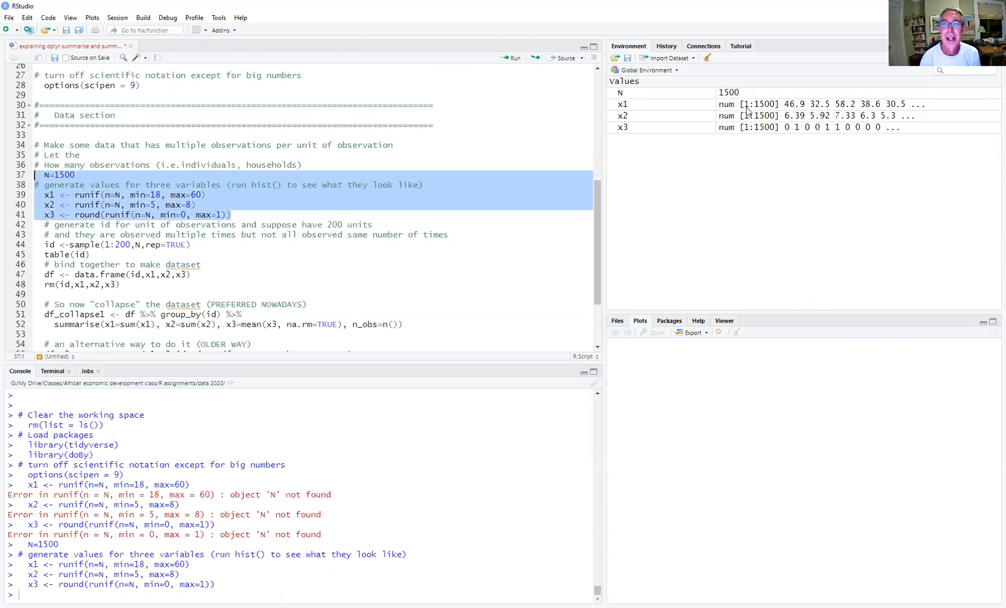
mouse_move(635, 133)
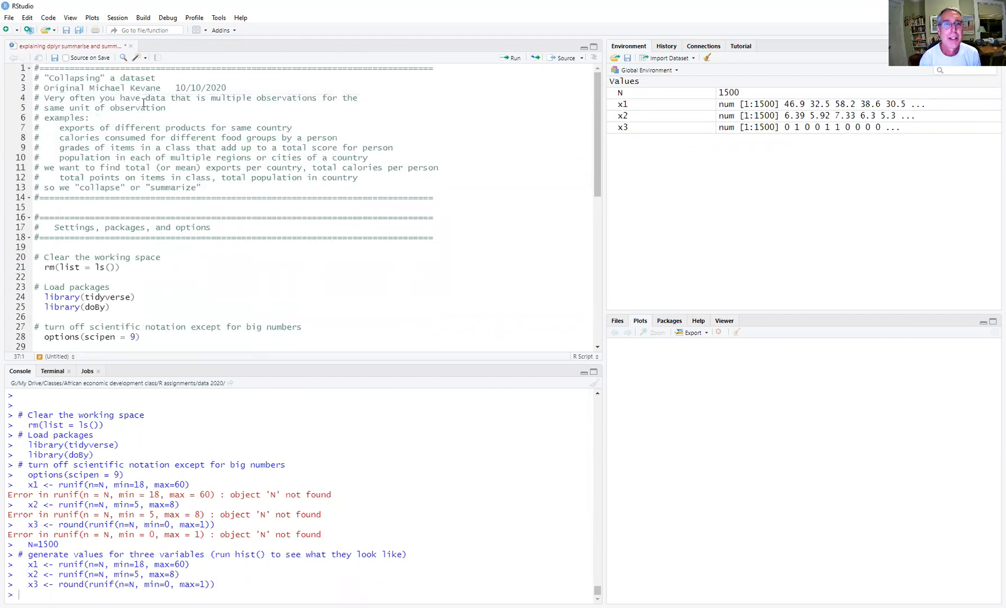
left_click_drag(69, 108, 165, 108)
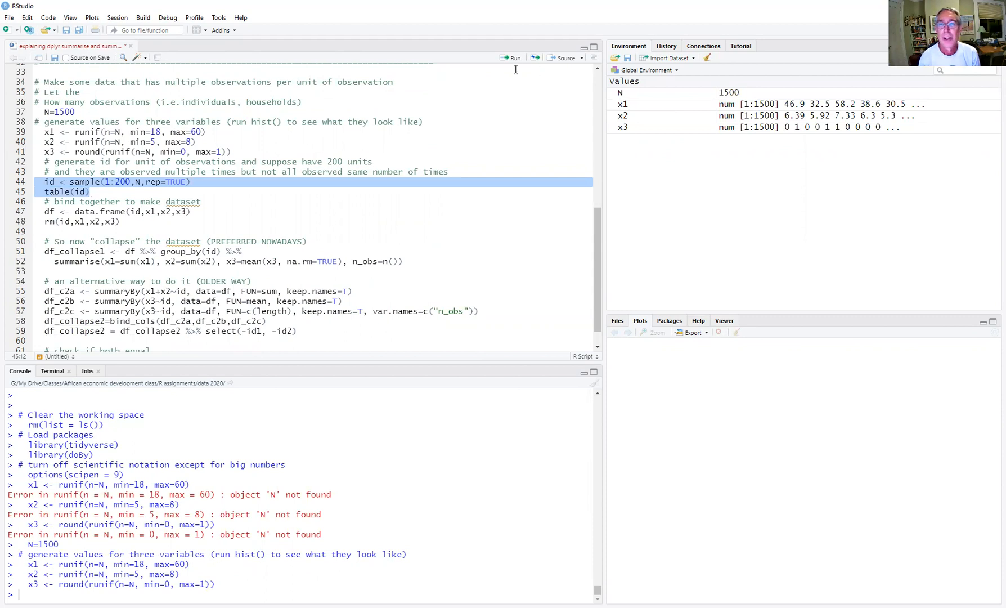
Step: Sample 1500 ids from 1–200 and print table(id) in the console
left_click(514, 57)
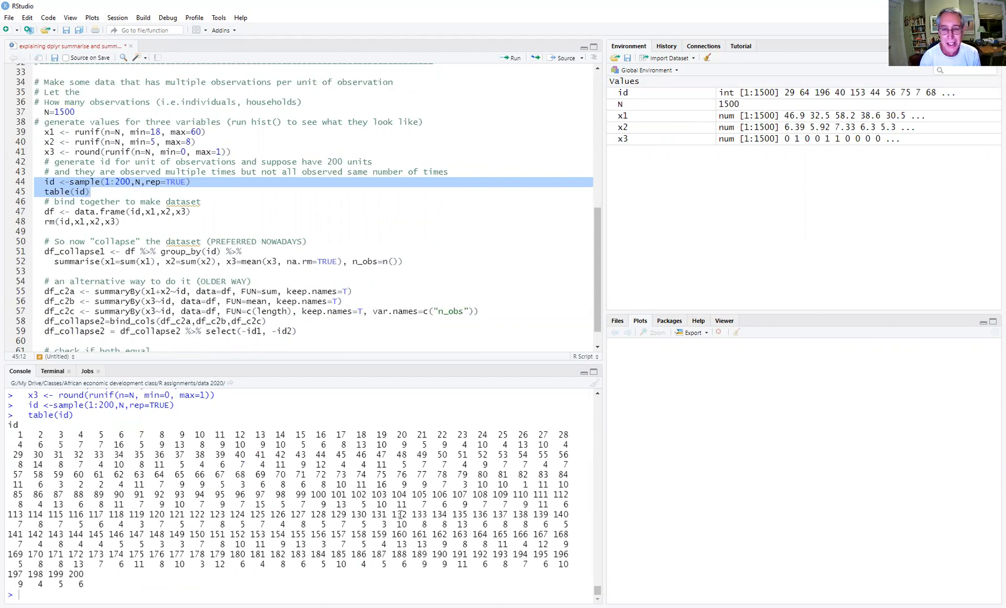
double_click(402, 525)
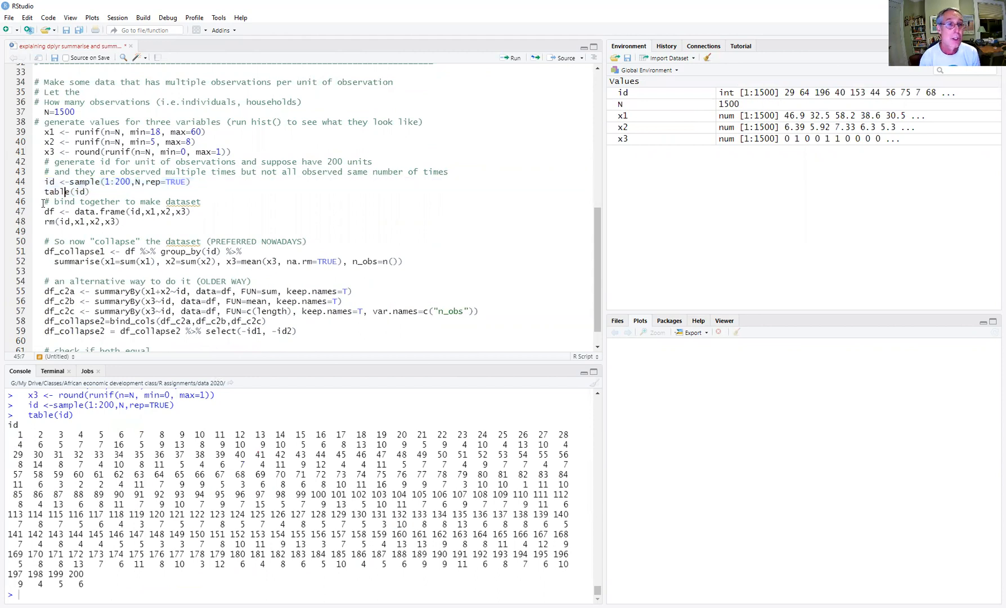
Step: Build the 1500×4 df from id, x1, x2, x3 and view it sorted by id
left_click_drag(43, 202, 120, 222)
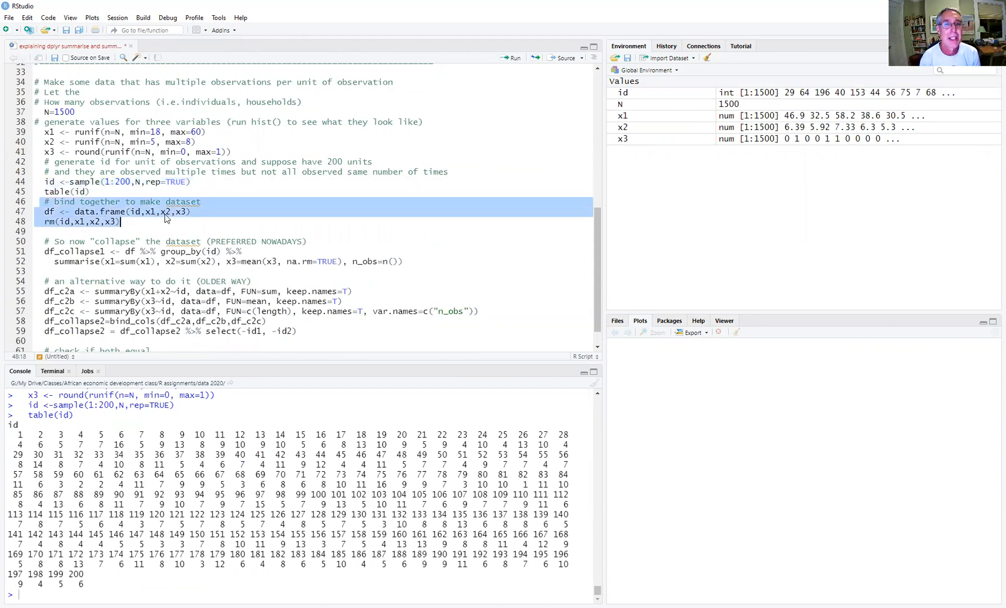
left_click(511, 56)
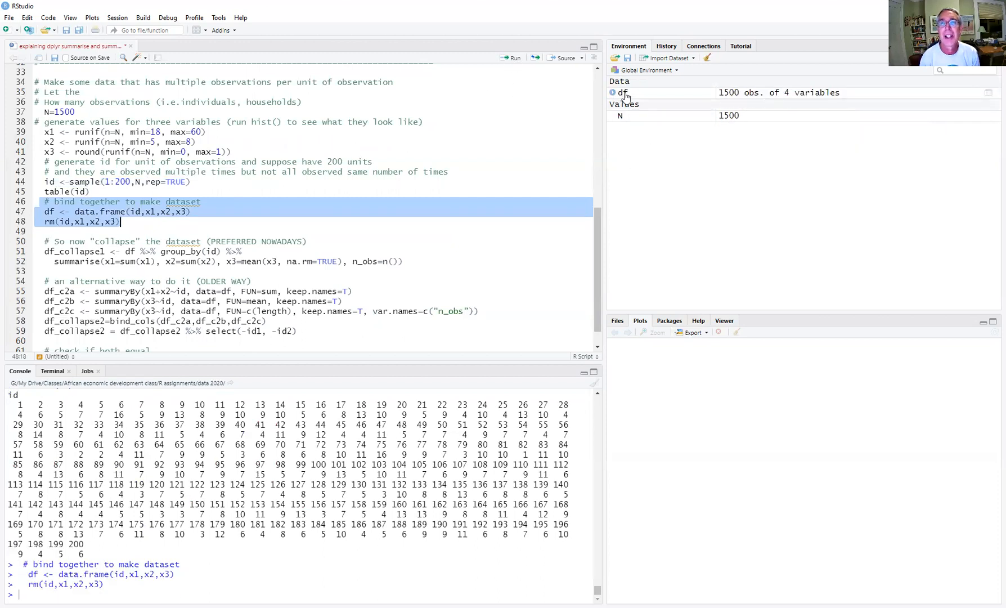
left_click(622, 92)
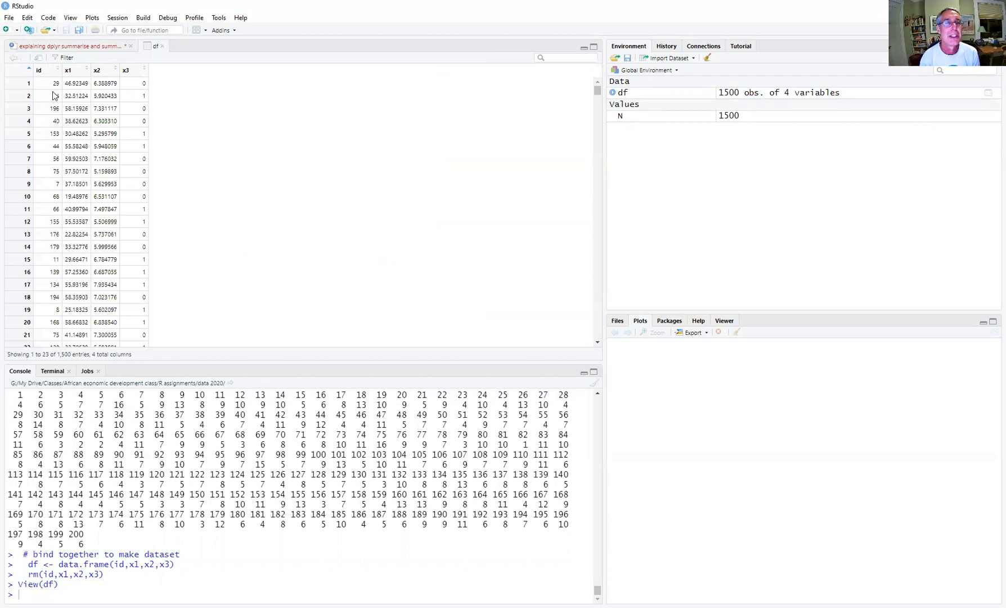
left_click(68, 69)
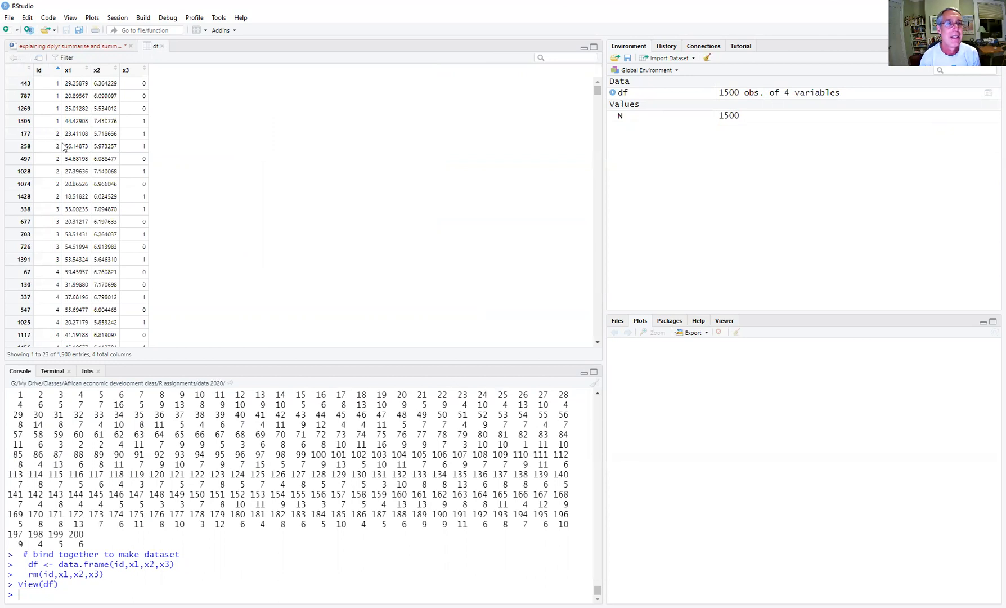
mouse_move(64, 178)
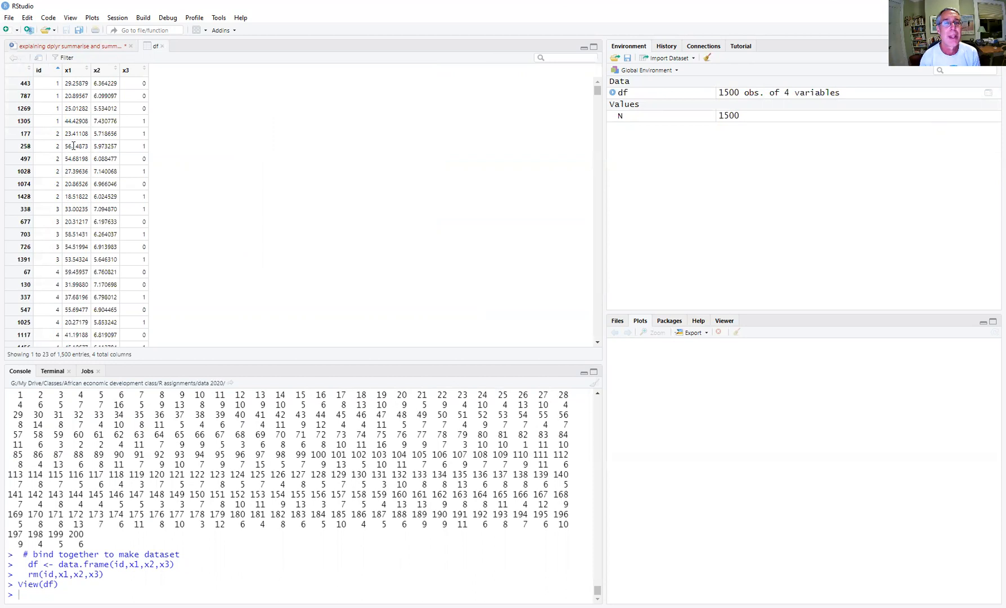
mouse_move(74, 146)
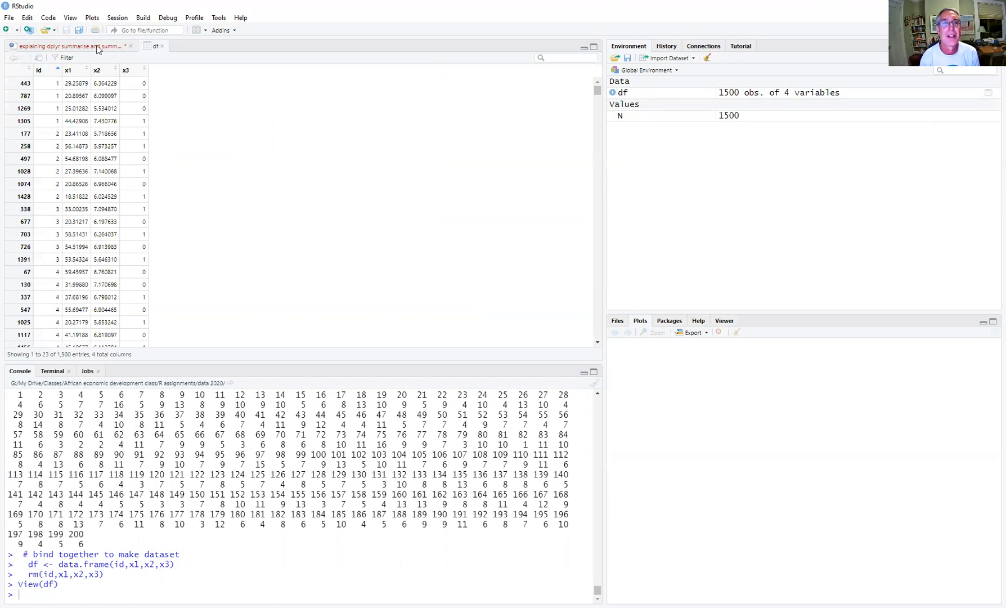
mouse_move(77, 46)
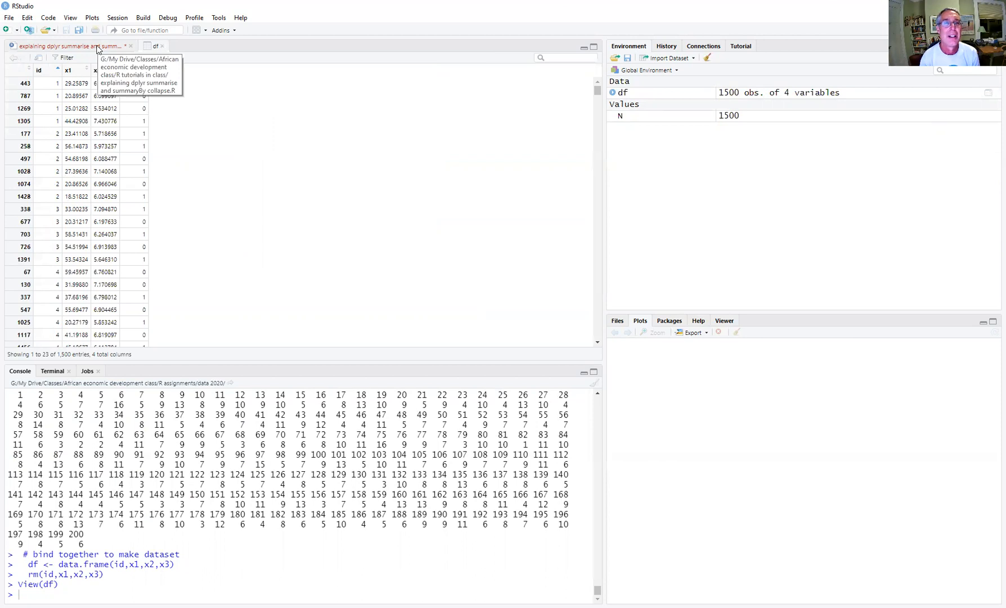
Step: Back in the script, highlight df and the pipe in the group_by/summarise code
left_click(70, 45)
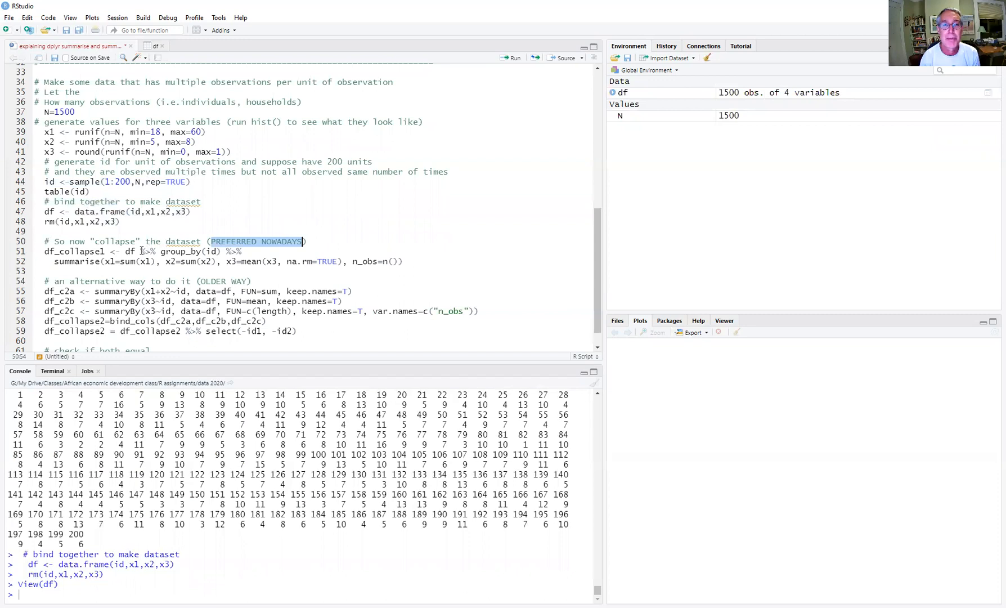
double_click(129, 251)
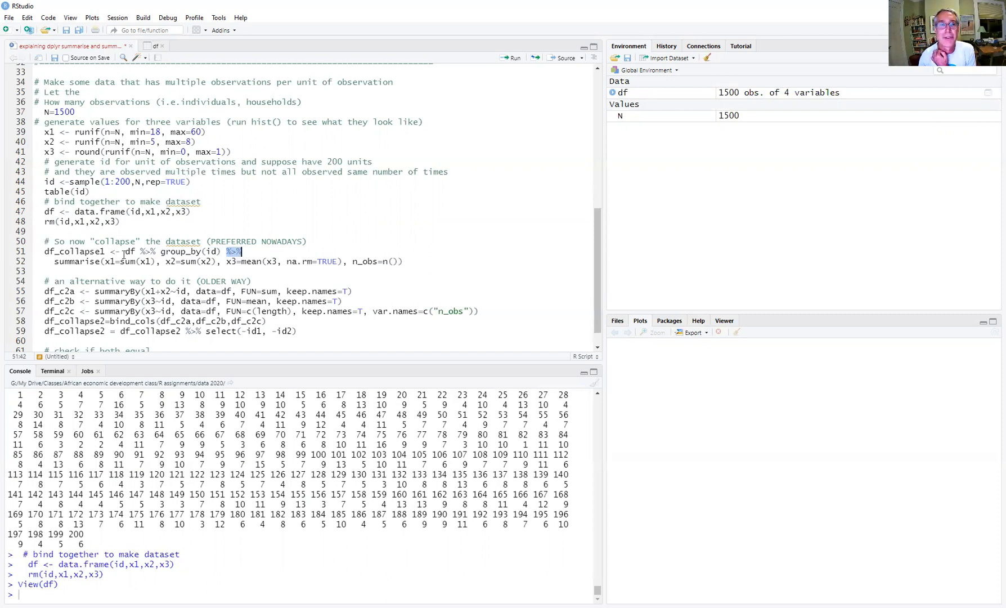
double_click(78, 261)
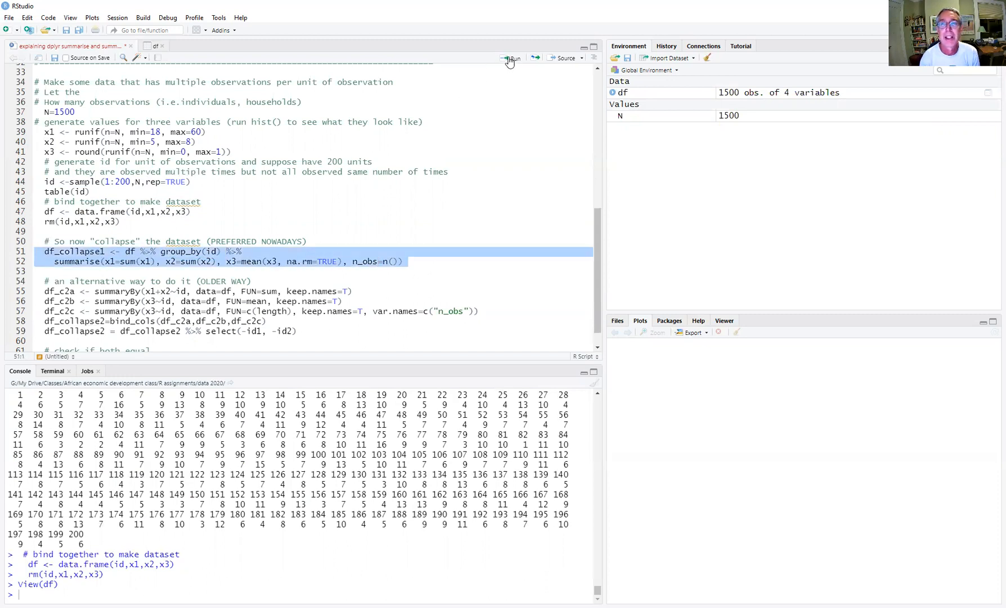
Step: Run the dplyr collapse and check id 2's x1 total in df_collapse1
left_click(511, 58)
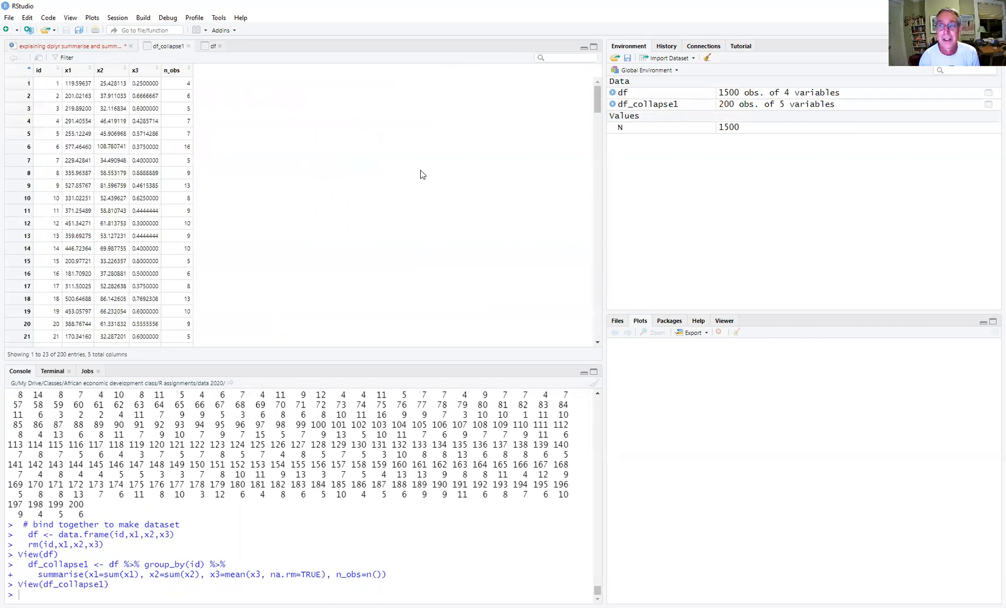
mouse_move(332, 167)
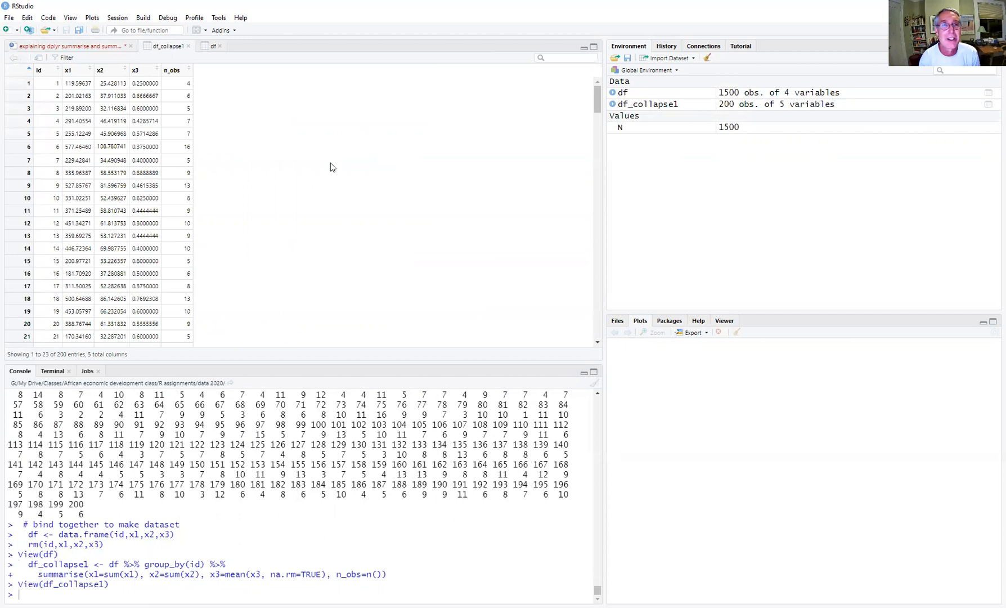
mouse_move(51, 93)
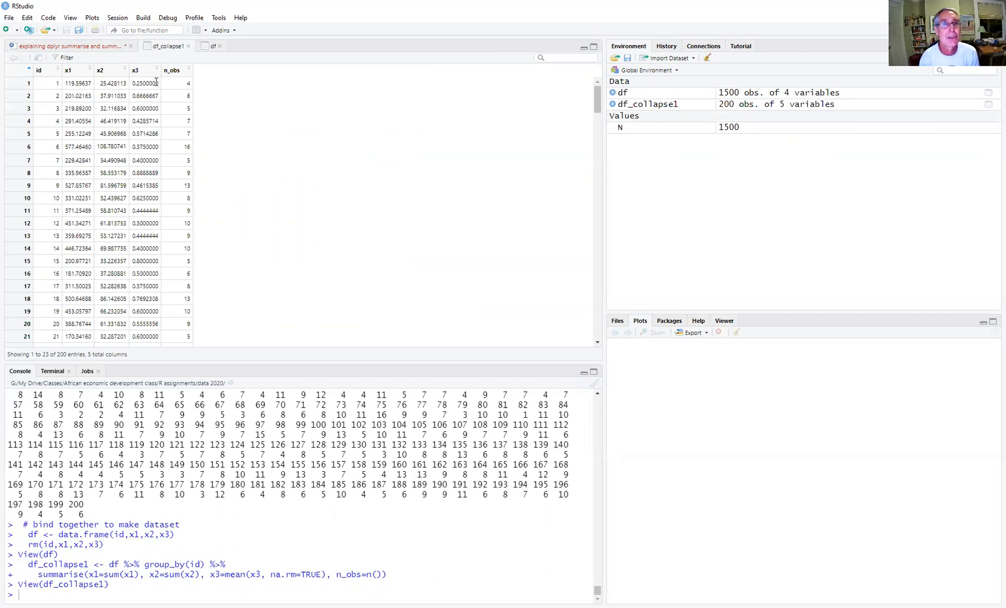
mouse_move(41, 97)
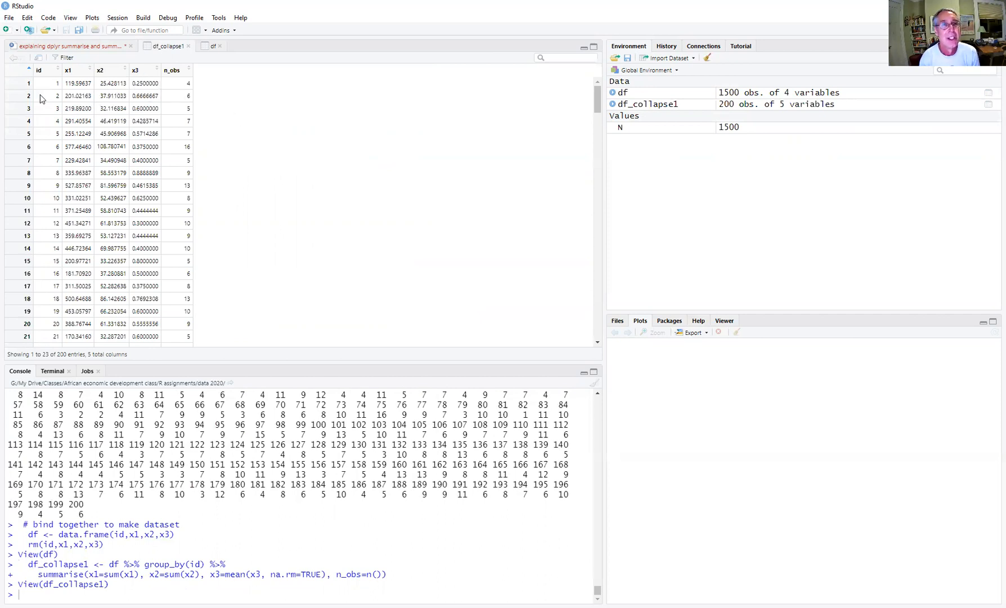
mouse_move(65, 97)
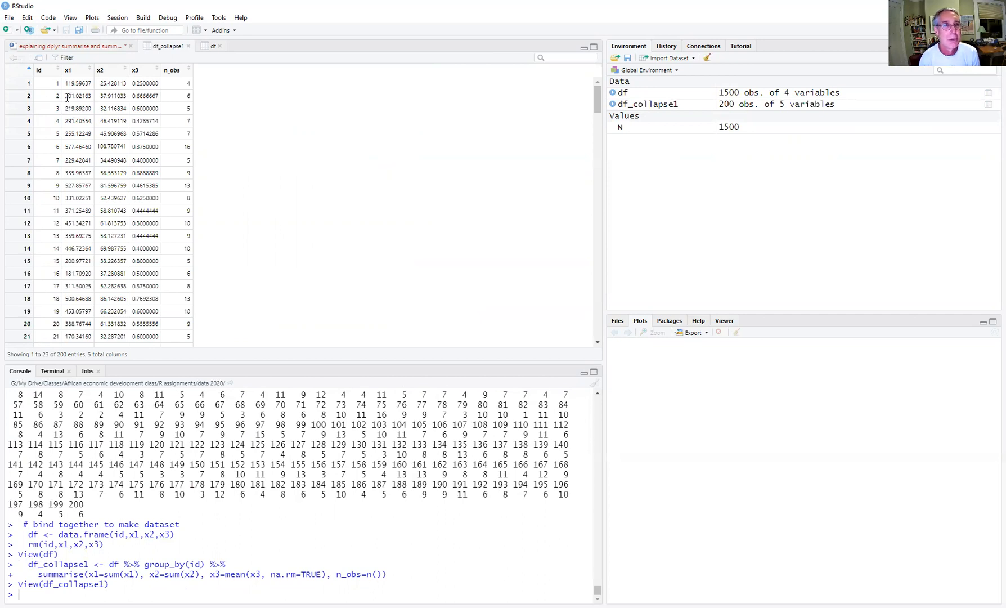
left_click(78, 96)
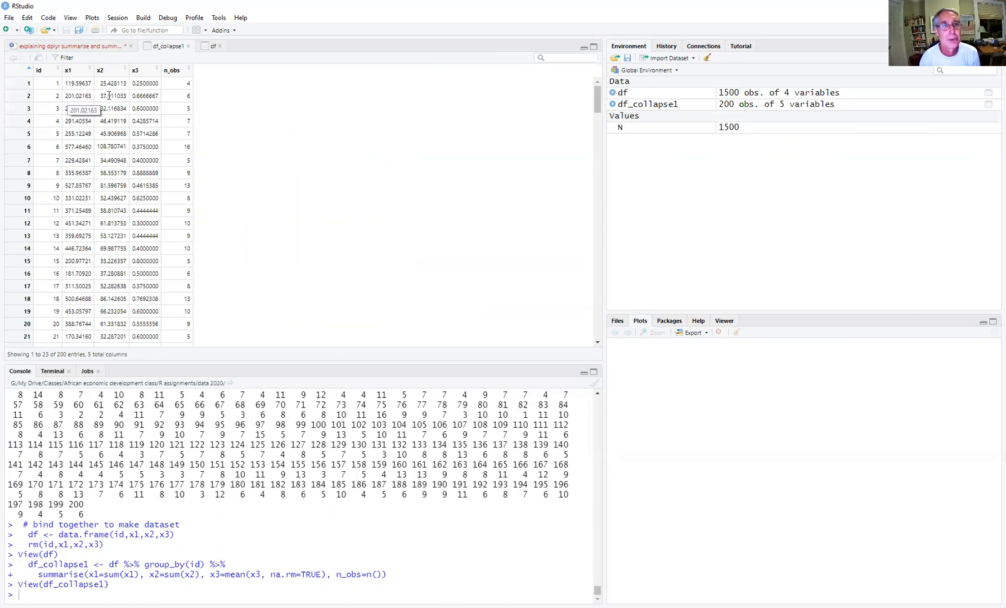
mouse_move(152, 104)
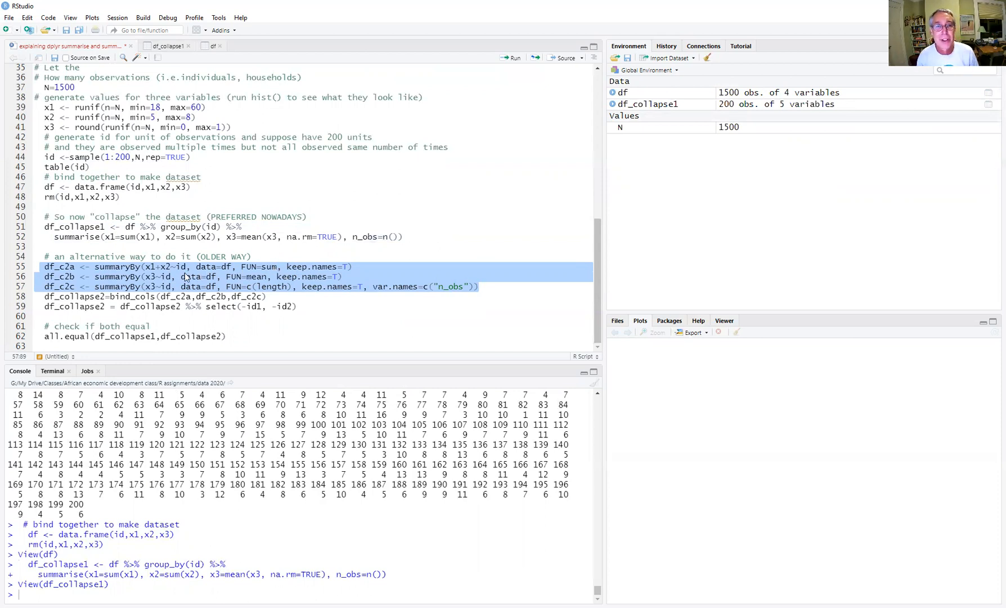
Step: Walk through the summaryBy code, highlighting df_c2b and typing -id2 in select()
left_click(149, 266)
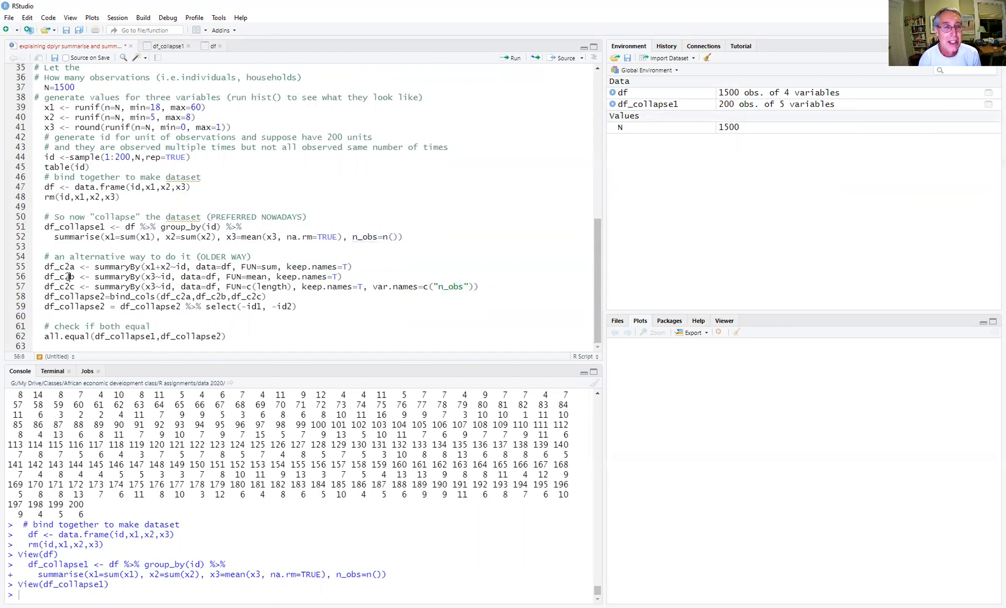
double_click(132, 296)
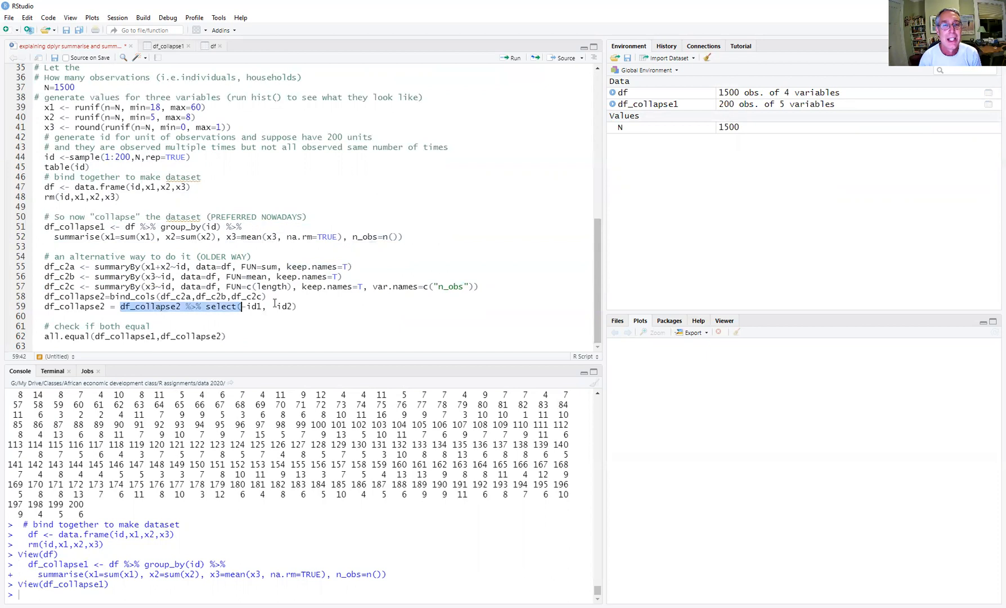
type("-id2")
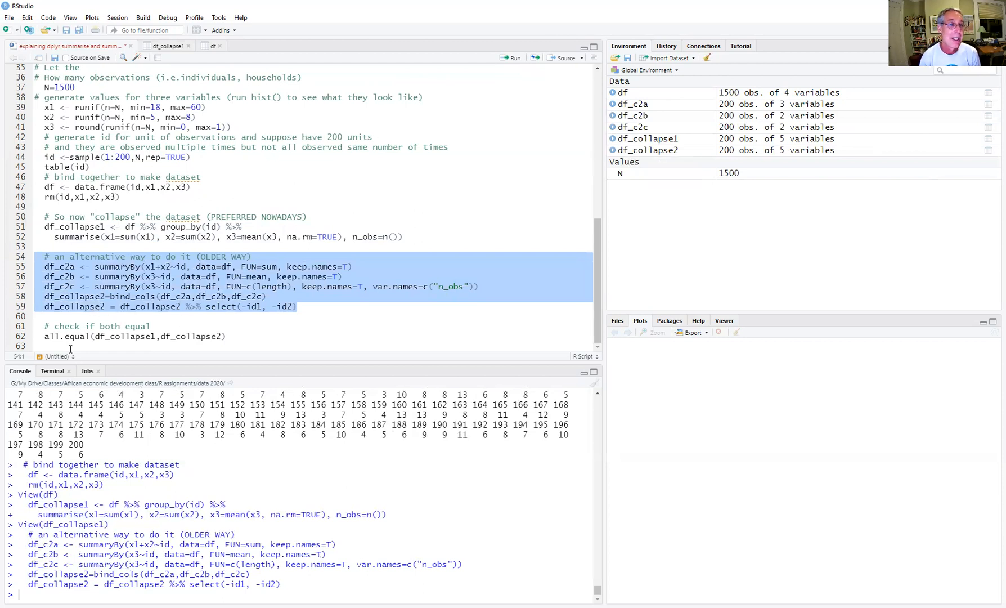
Step: Run all.equal(df_collapse1, df_collapse2) and highlight its TRUE result
double_click(124, 336)
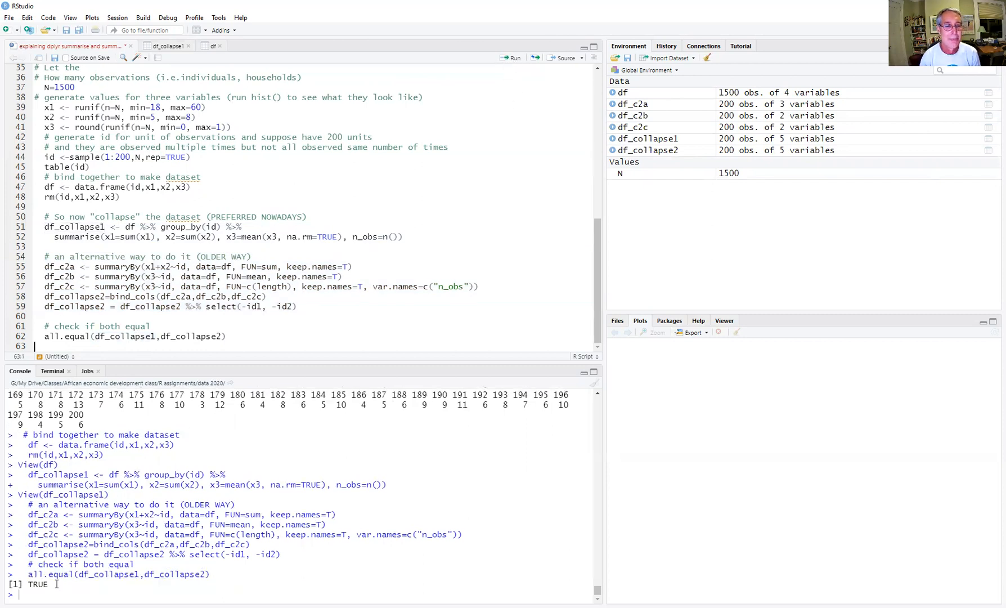
double_click(29, 585)
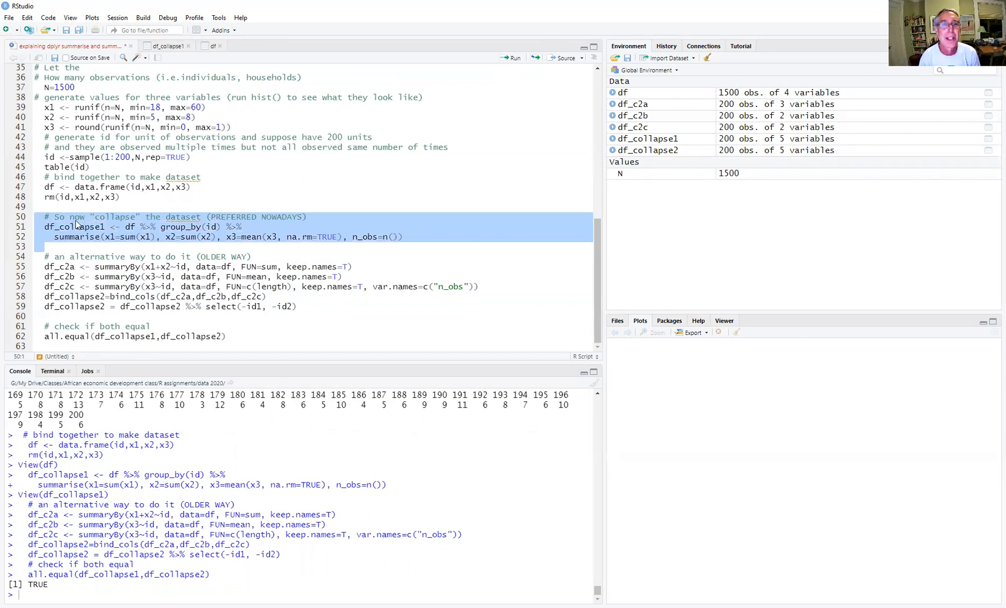
mouse_move(149, 239)
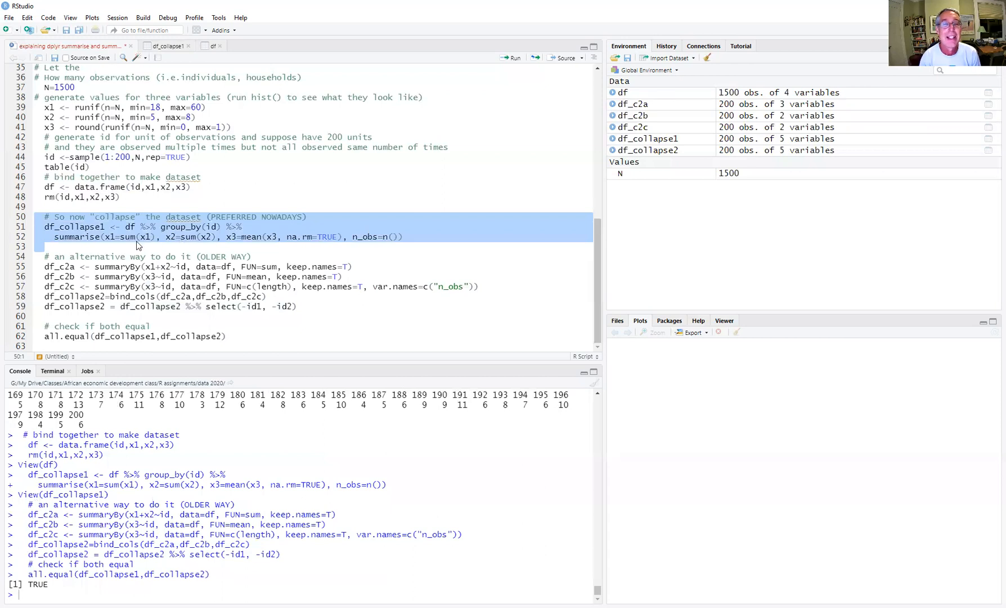
mouse_move(167, 227)
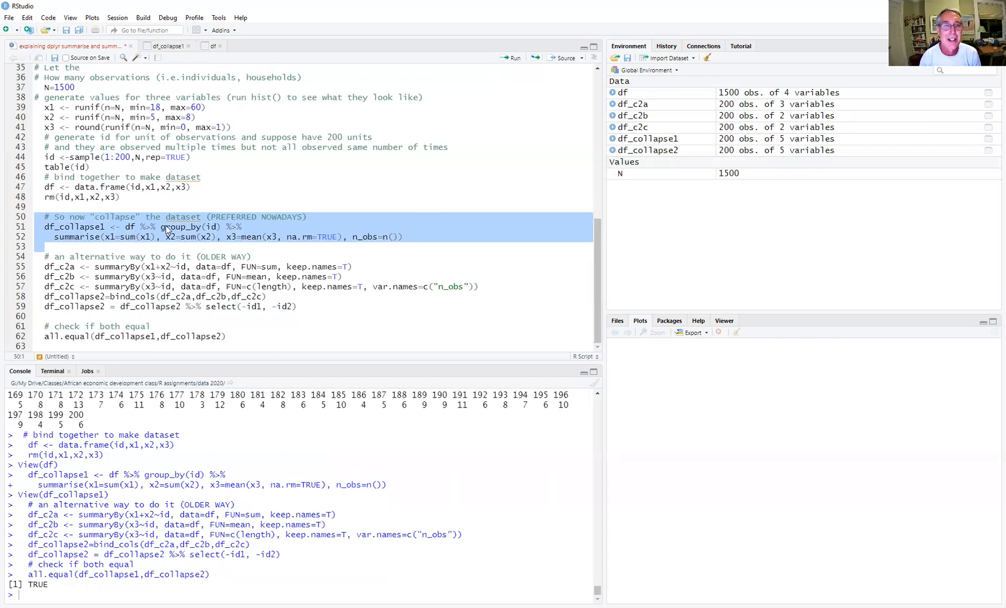
mouse_move(214, 231)
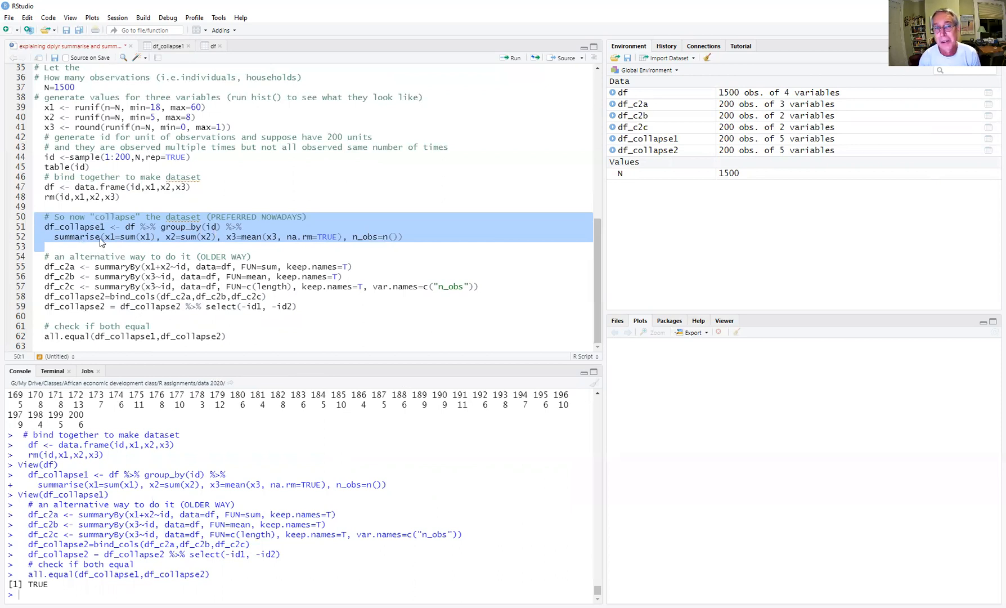
mouse_move(125, 236)
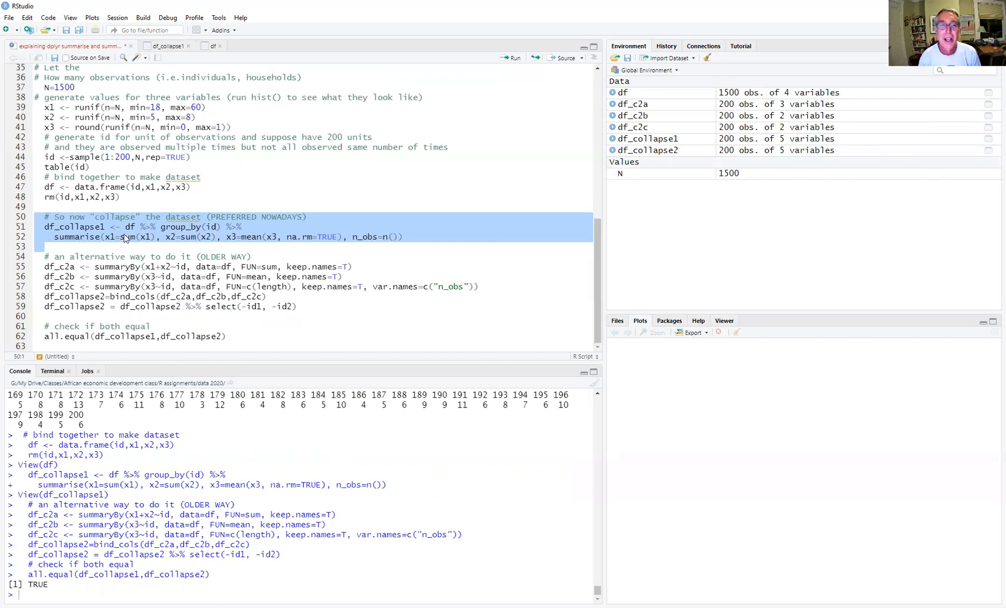
mouse_move(257, 233)
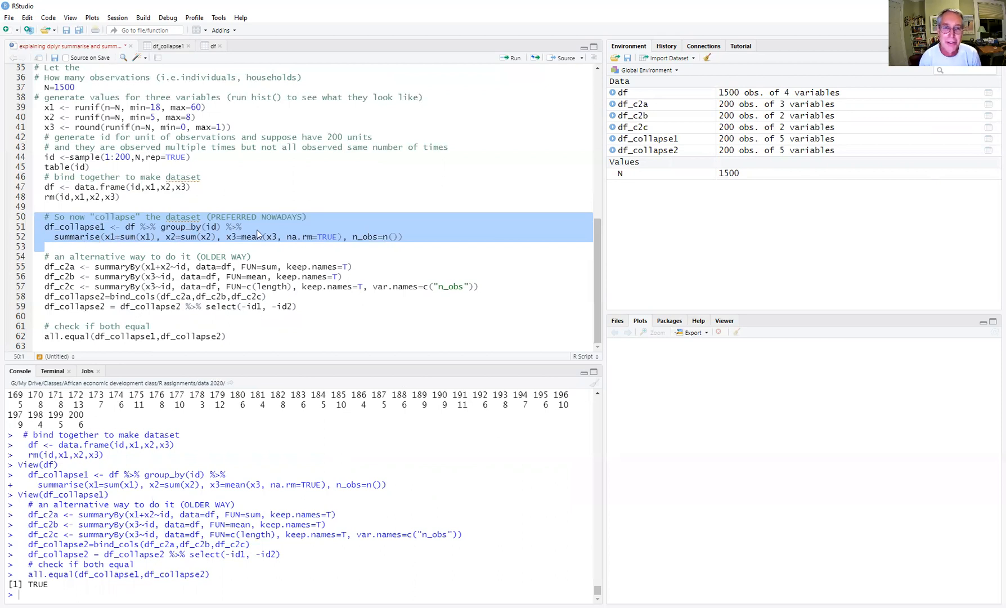